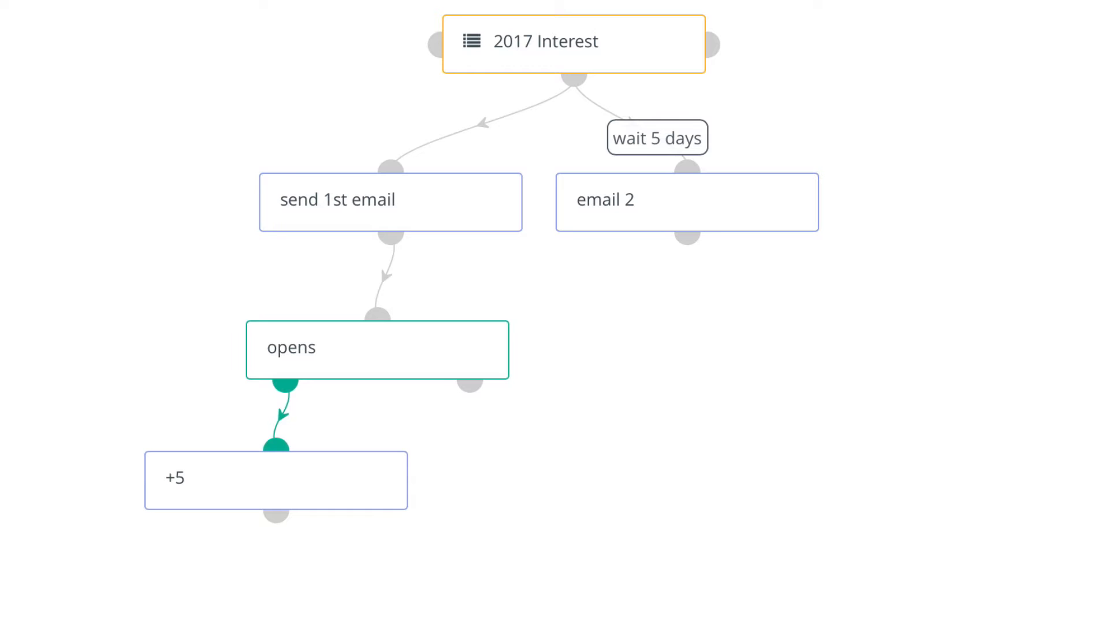
mouse_move(760, 52)
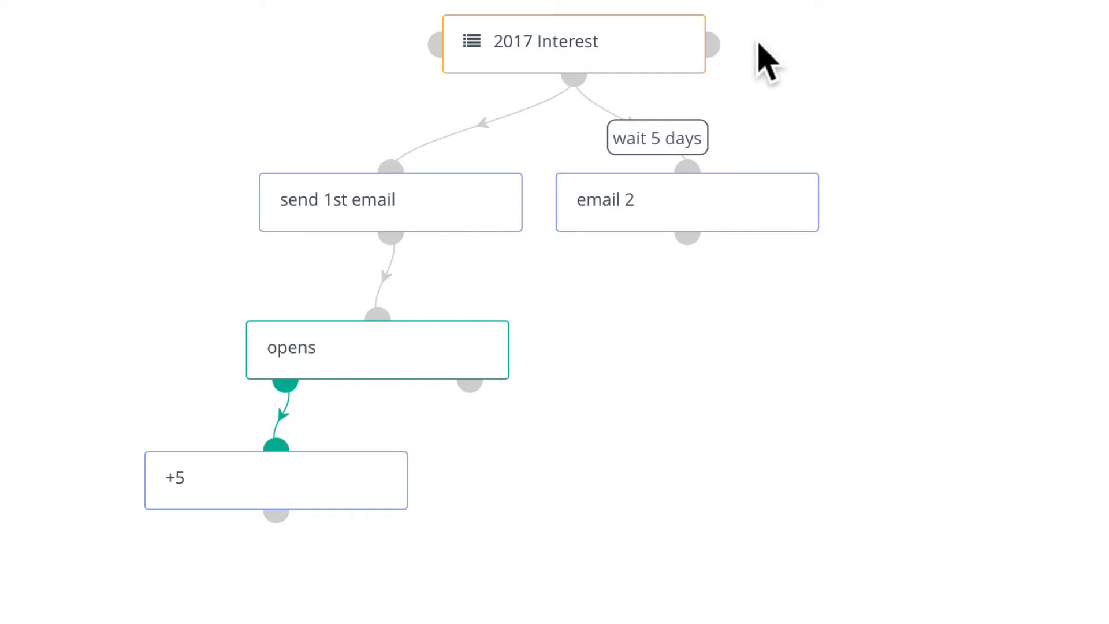
mouse_move(638, 70)
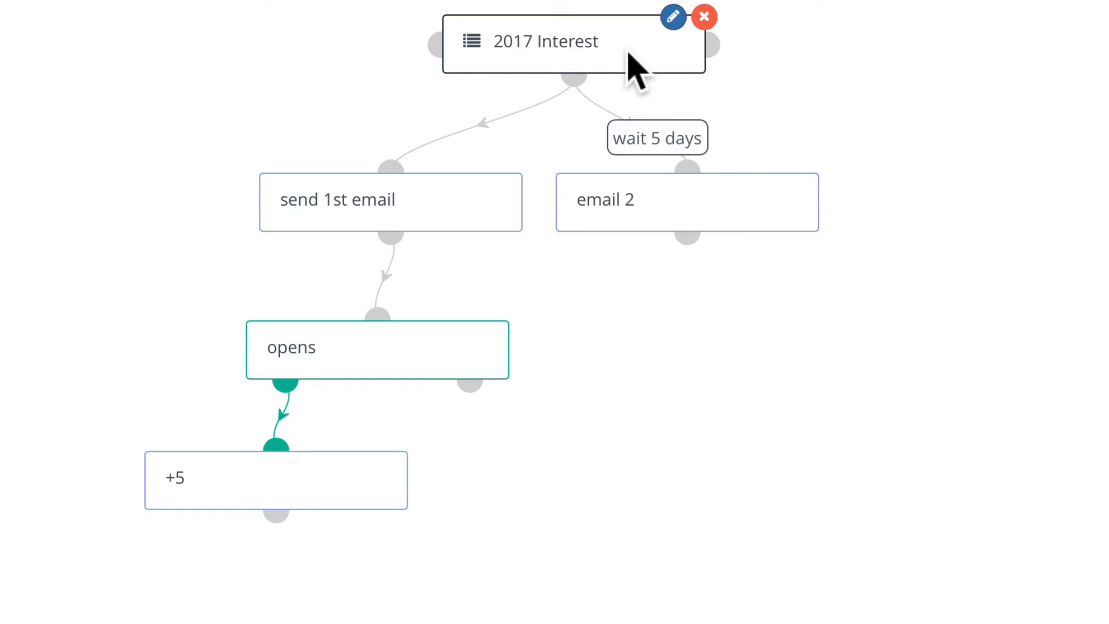
mouse_move(447, 208)
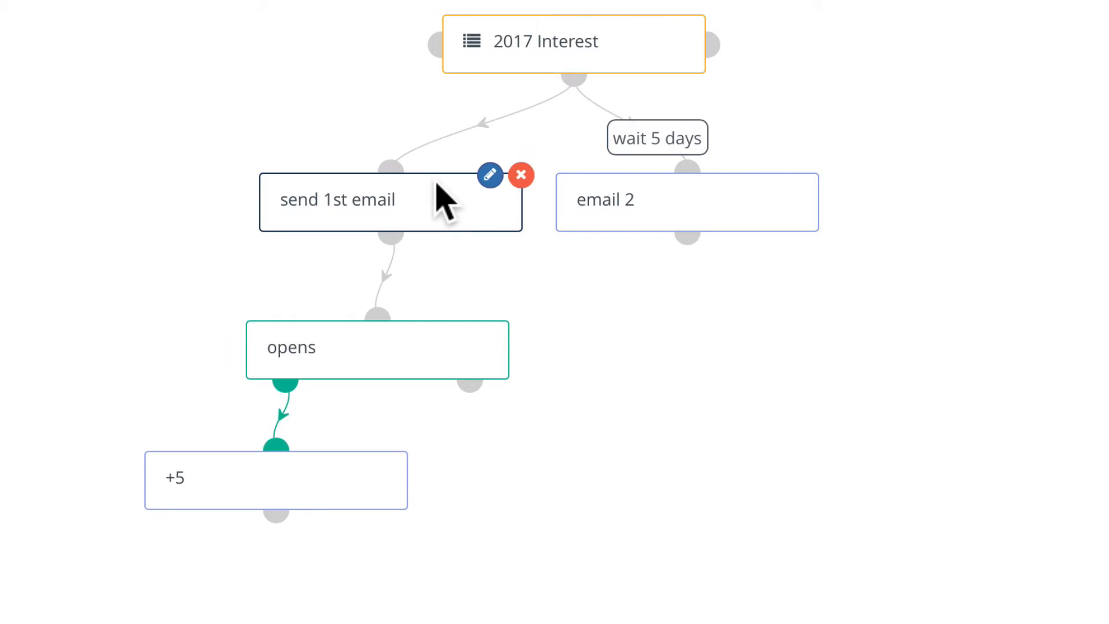
mouse_move(682, 220)
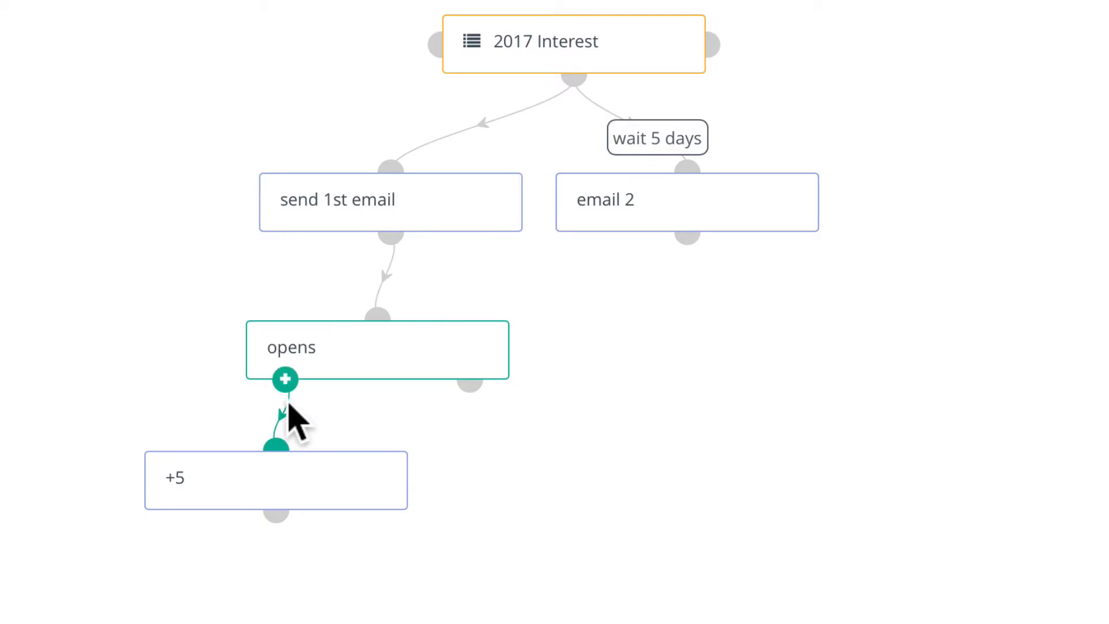
mouse_move(281, 388)
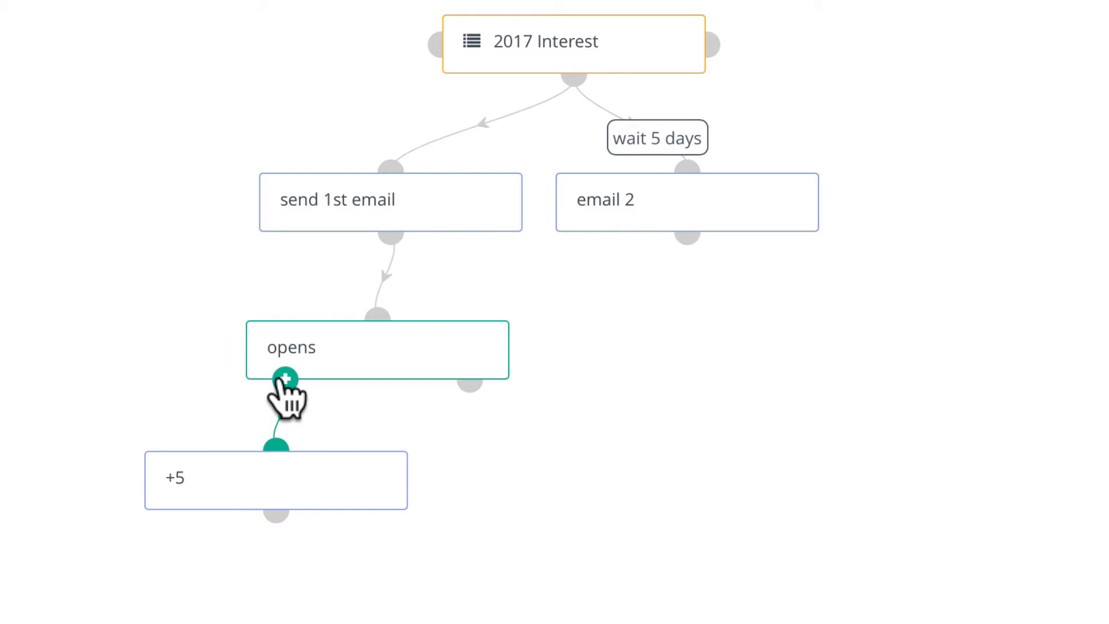
Add a Modify contact's segments action on the opens decision's yes branch
scroll(down, 3)
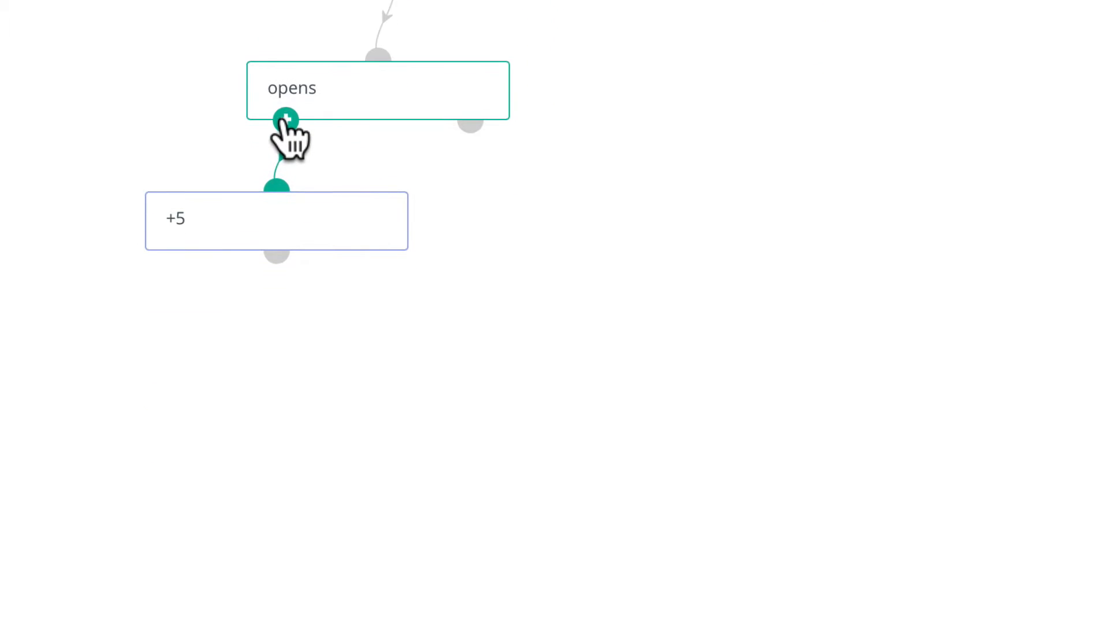
click(285, 120)
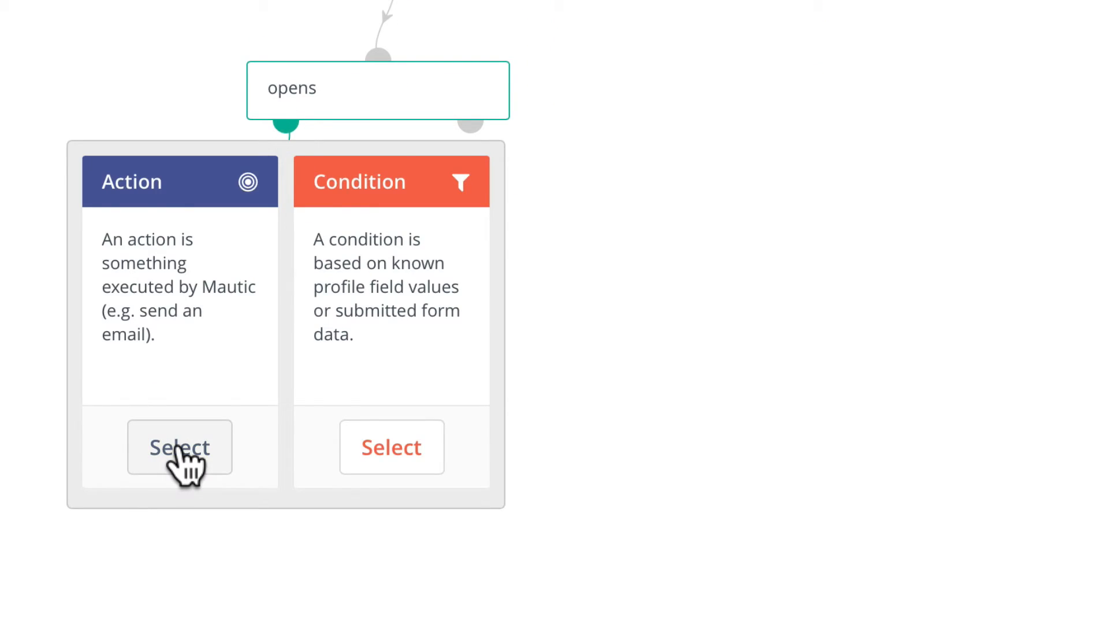
click(179, 447)
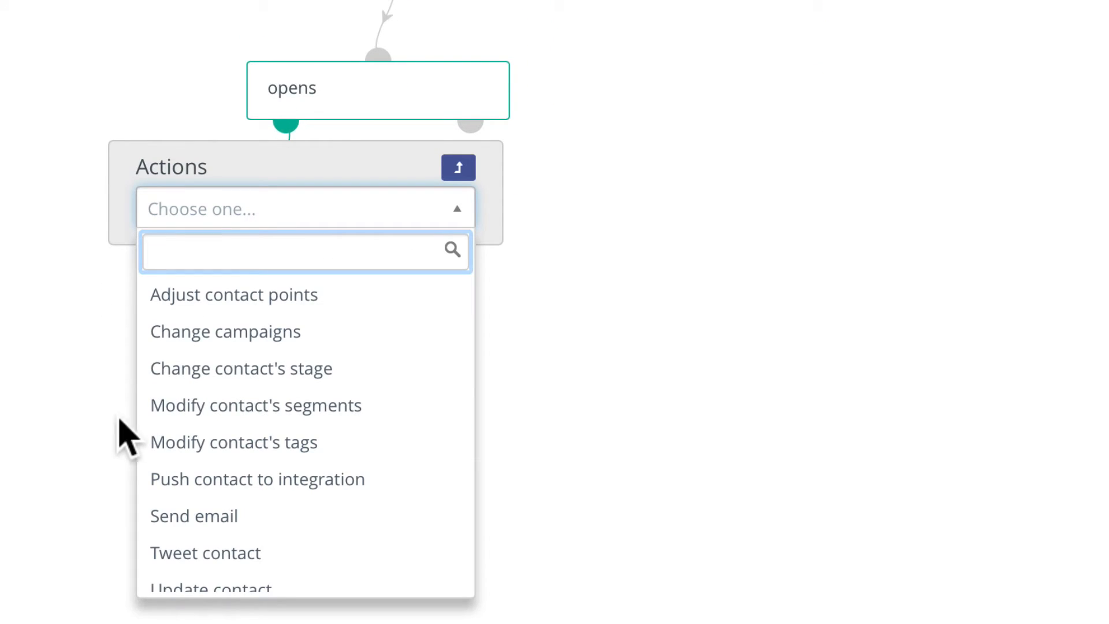
click(255, 405)
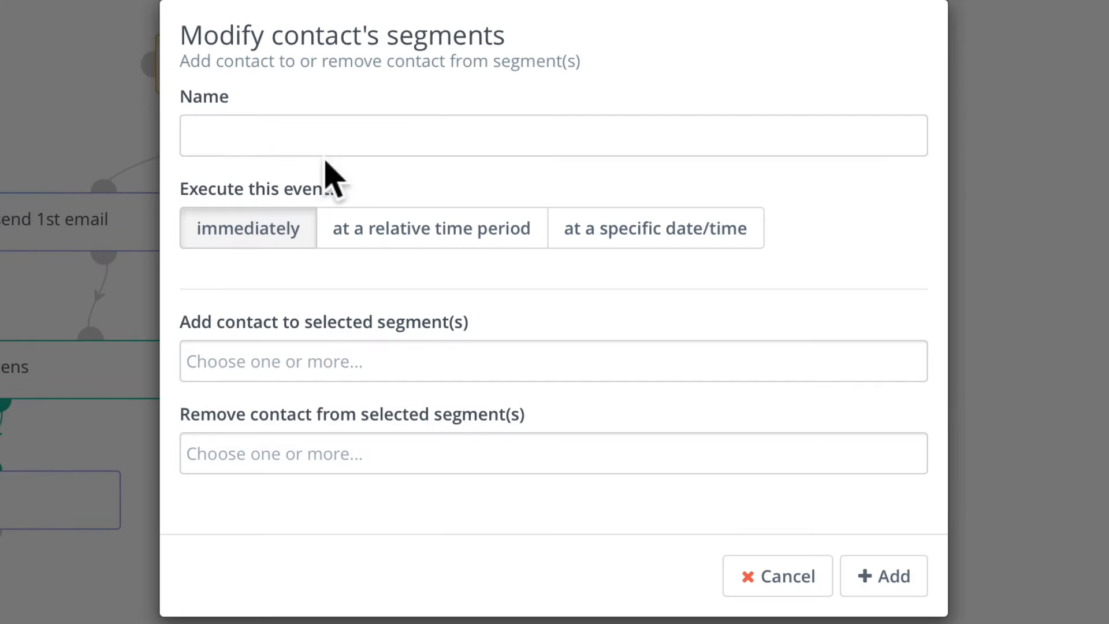
Name the action 'Opened Email', add the contact to a chosen segment, and begin another step under opens
text(Opened Email)
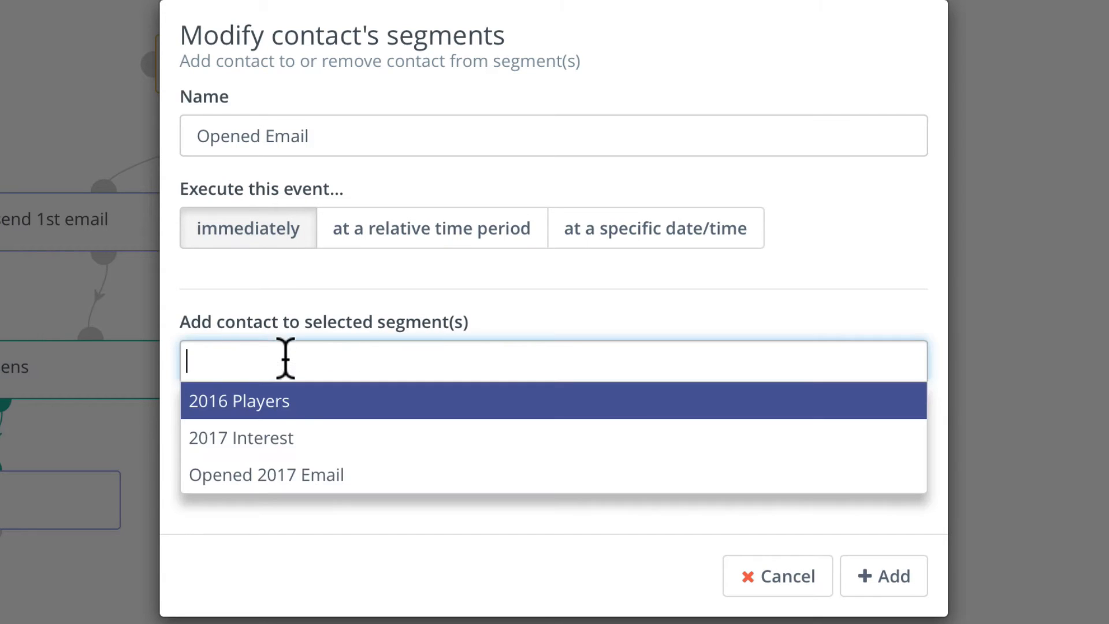
click(265, 473)
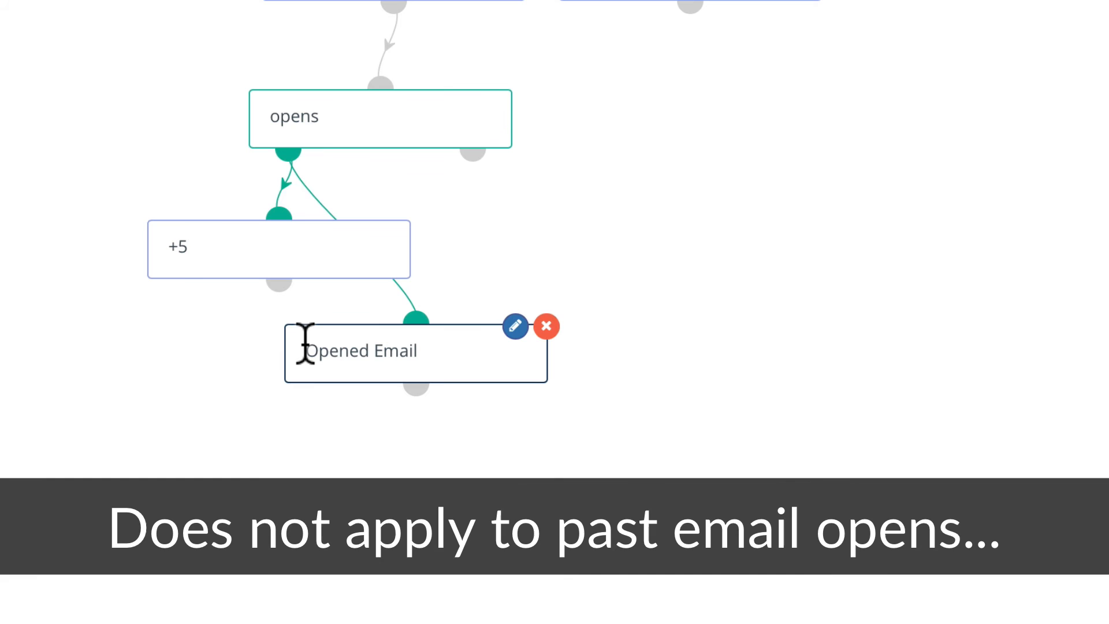
click(288, 149)
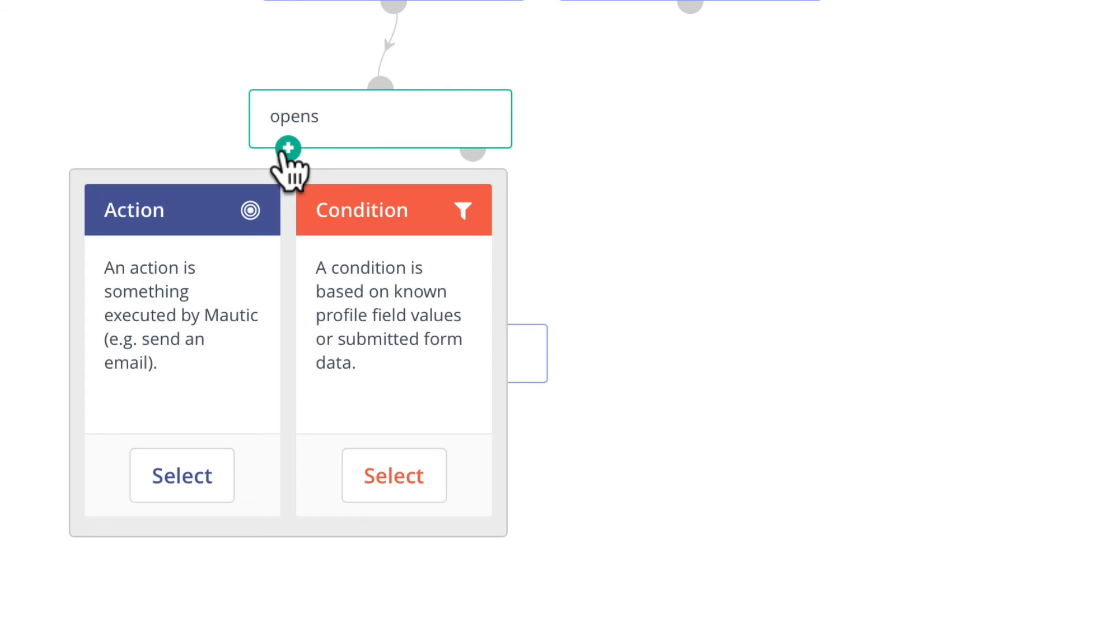
click(181, 475)
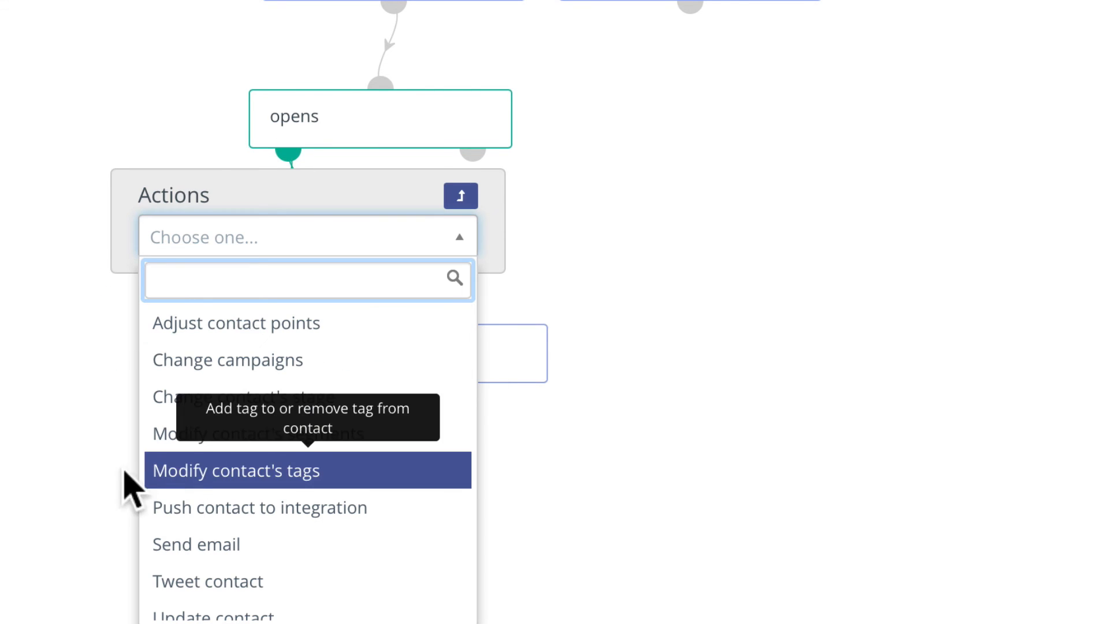
click(226, 361)
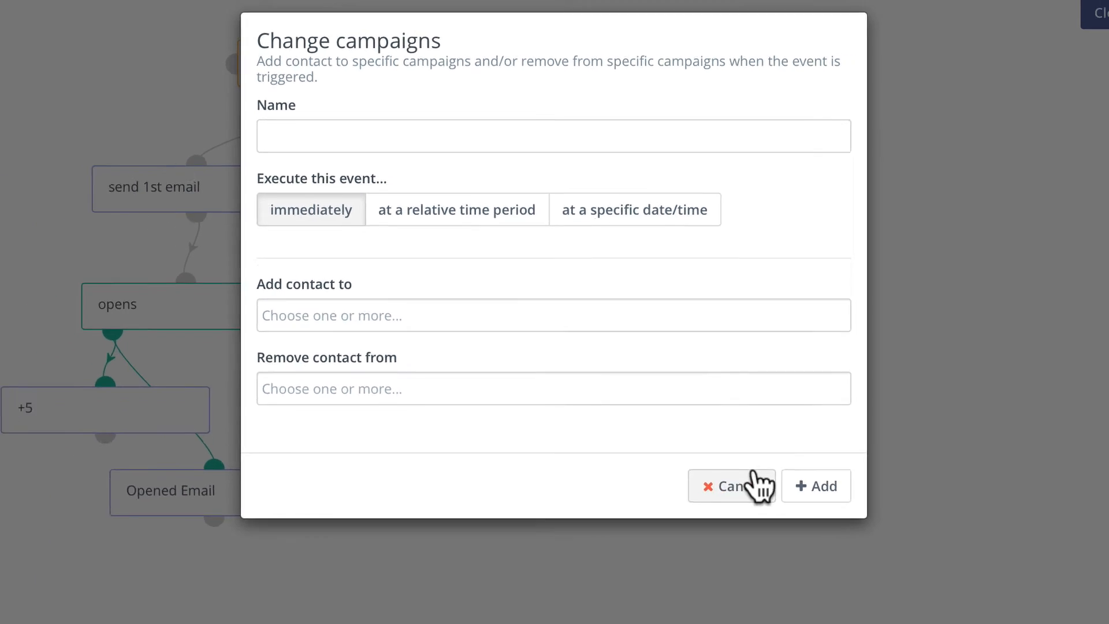
click(732, 485)
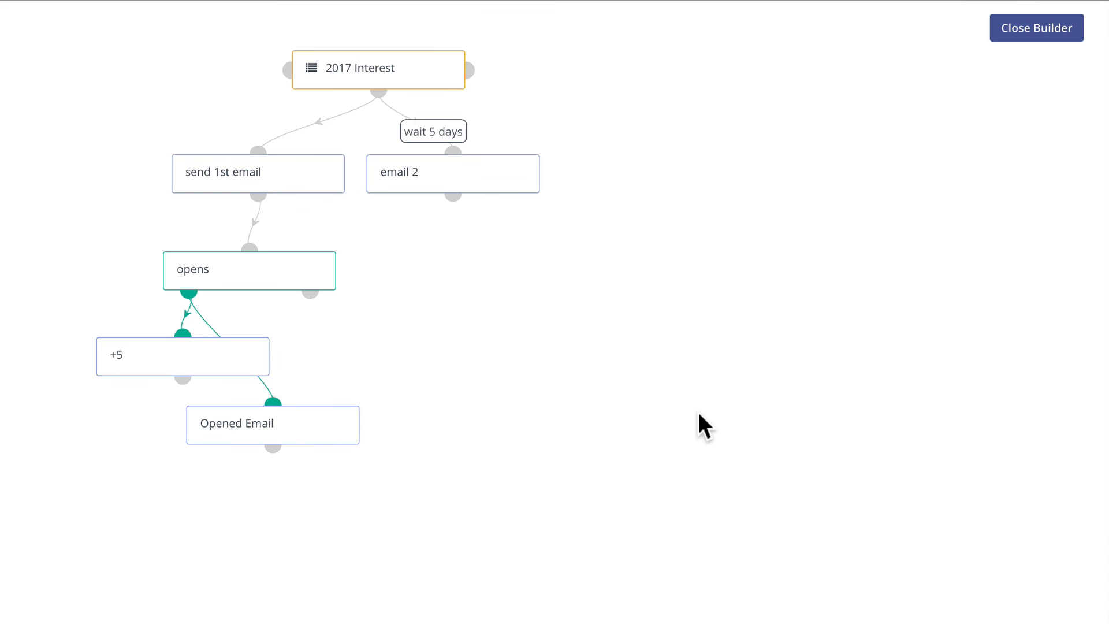